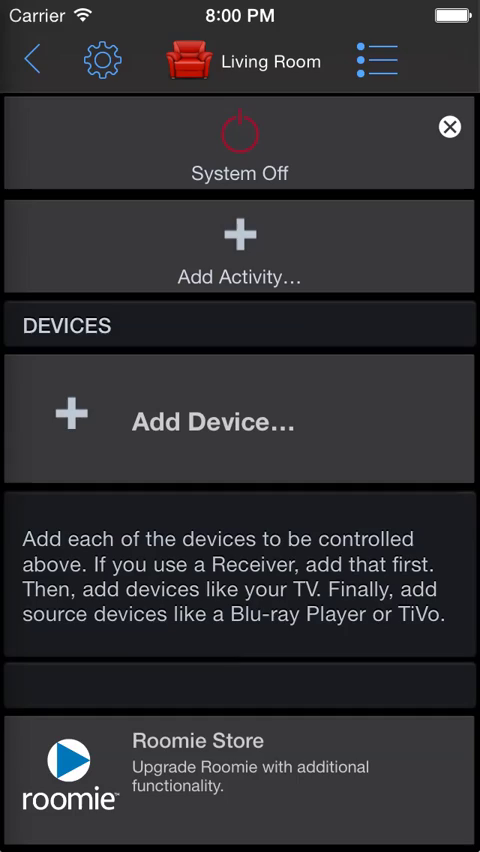
# Add the Yamaha RX-A3010 Receiver and accept creating its Listen to Music activity
pyautogui.click(240, 414)
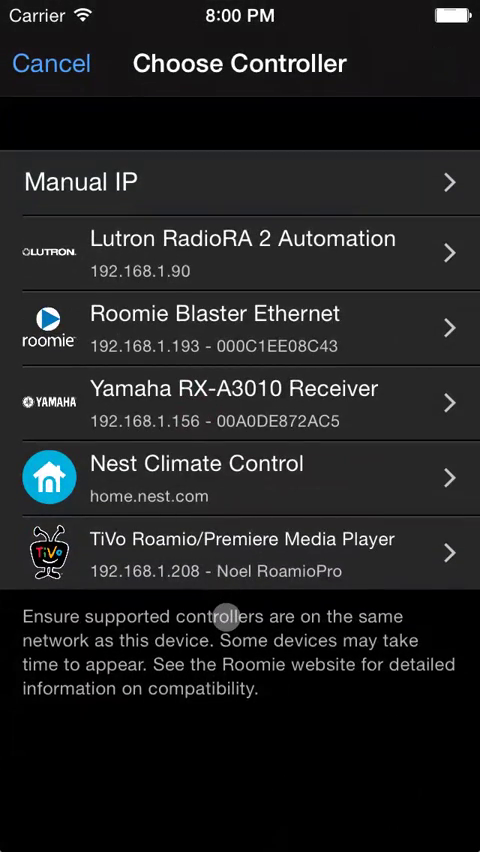
pyautogui.scroll(-3)
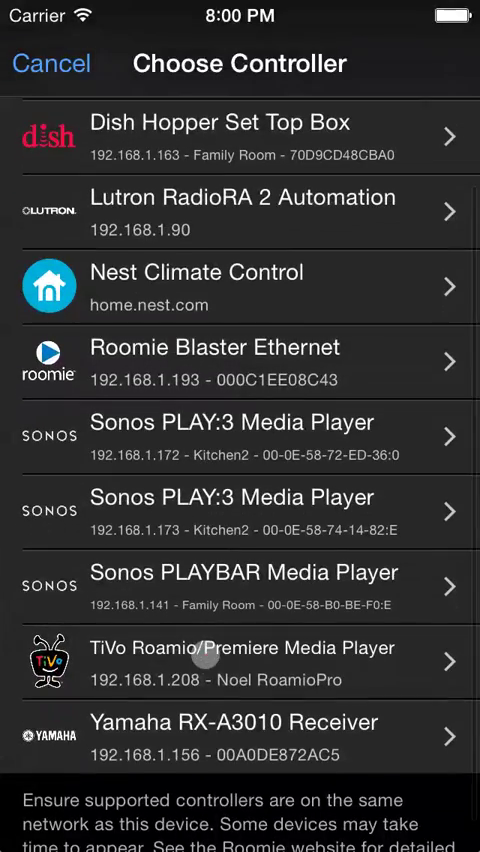
pyautogui.click(240, 737)
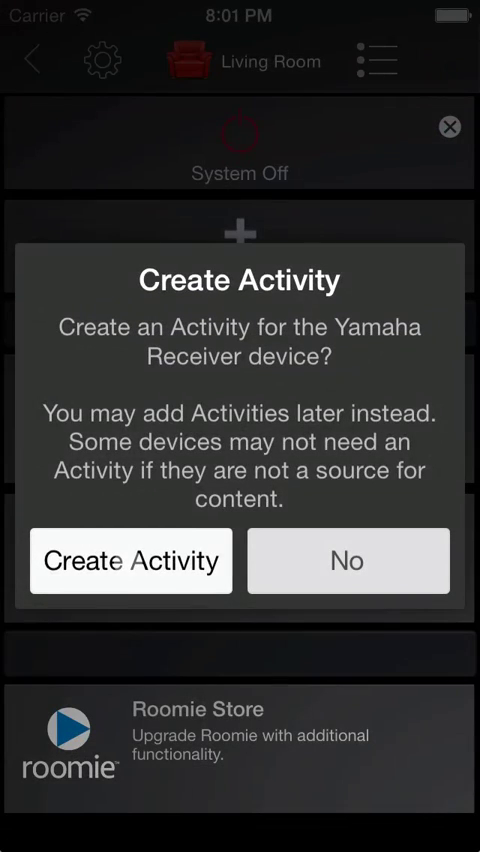
pyautogui.click(130, 560)
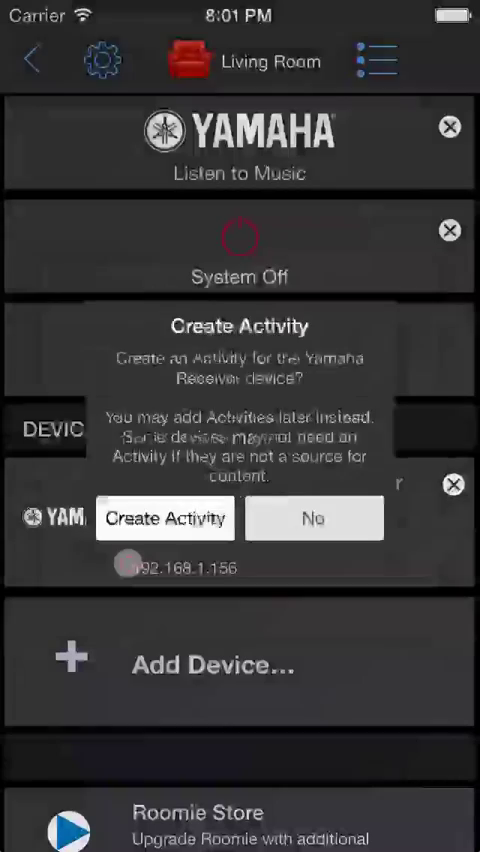
pyautogui.click(313, 518)
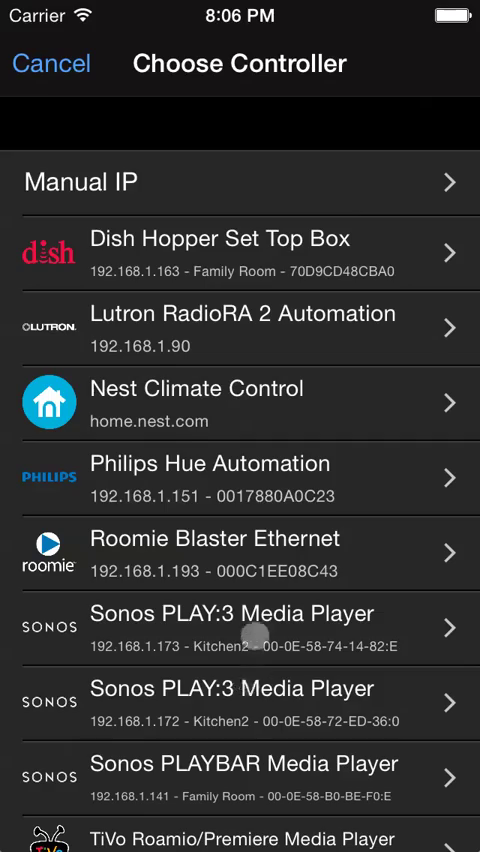
# Save a TiVo Roamio/Premiere player, create Watch TiVo, and answer the guide prompt
pyautogui.click(240, 838)
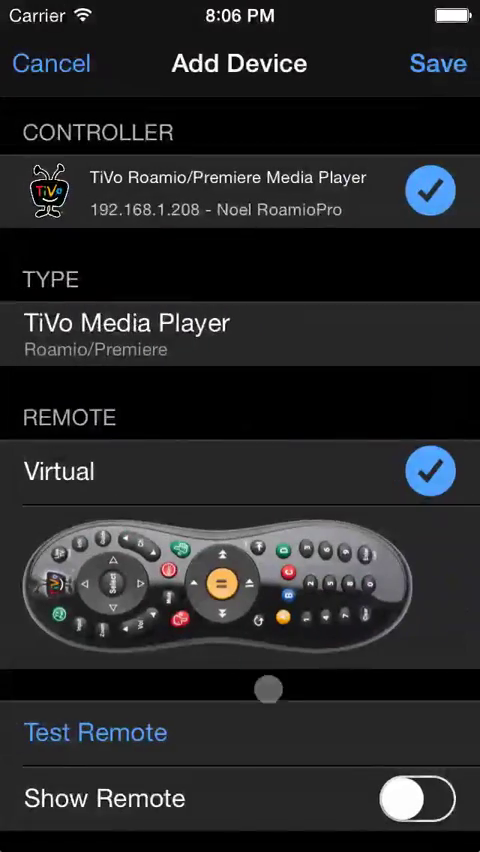
pyautogui.scroll(-3)
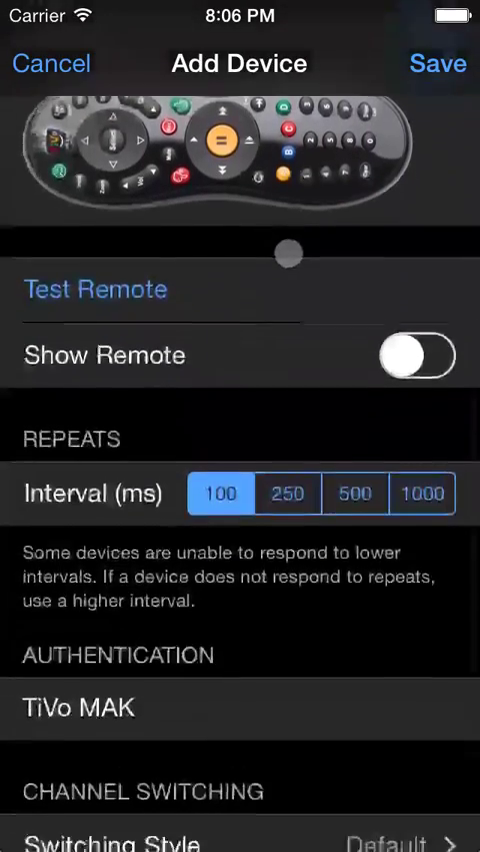
pyautogui.scroll(3)
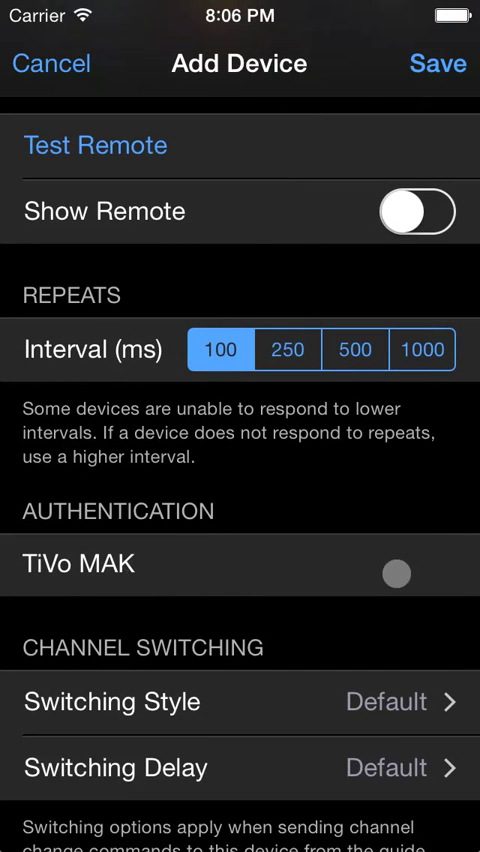
pyautogui.click(385, 574)
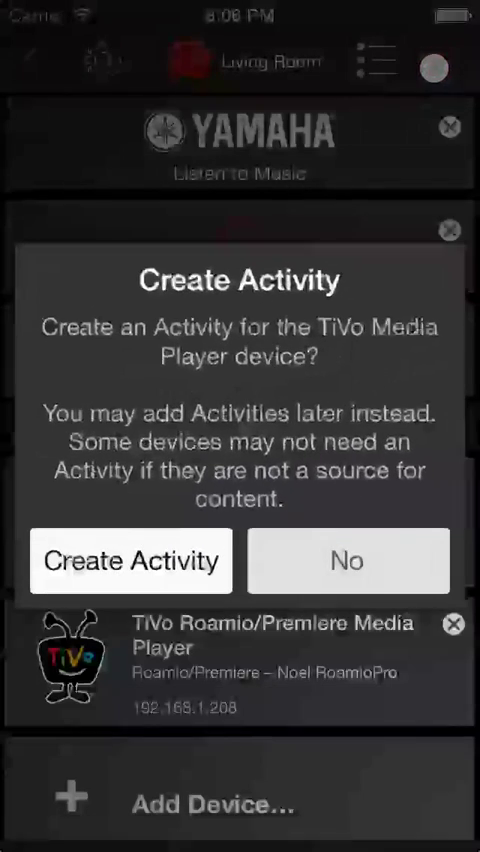
pyautogui.click(131, 560)
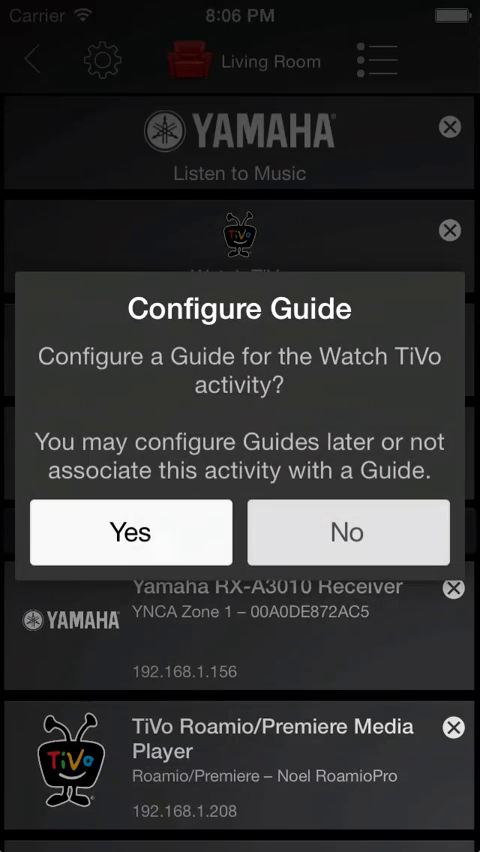
pyautogui.click(130, 531)
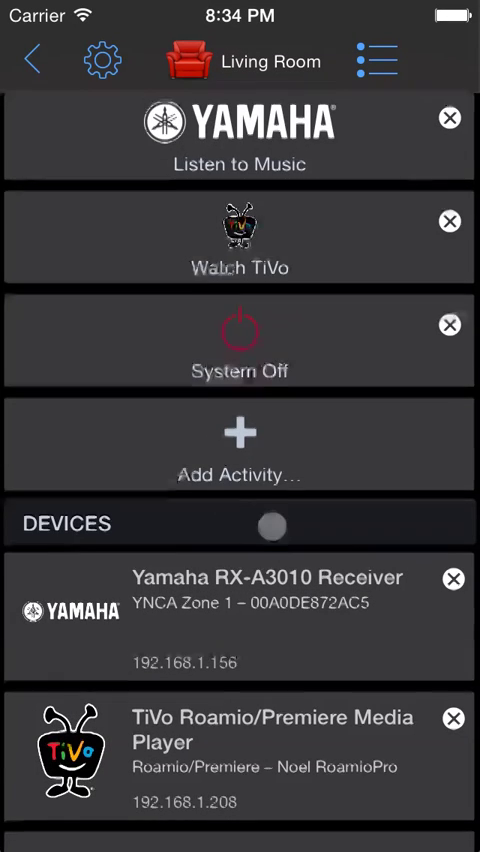
# Set up a Samsung TV (All Models) on Roomie Blaster Ethernet IR Port 1
pyautogui.scroll(-3)
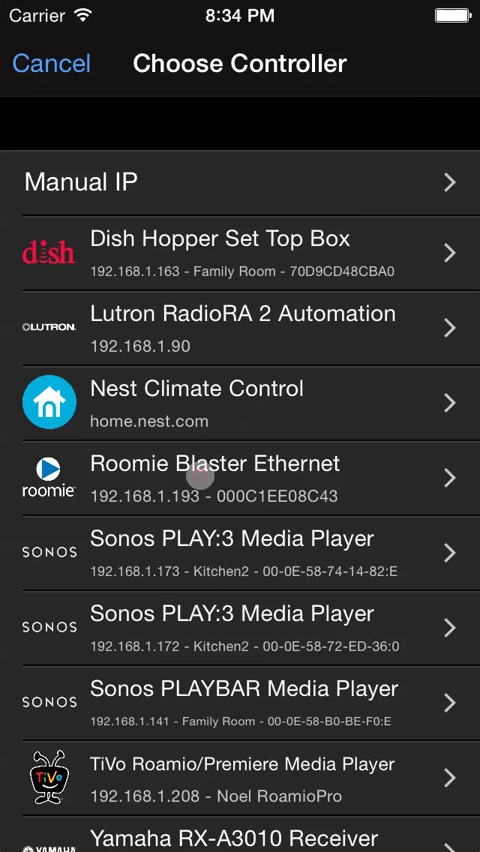
pyautogui.click(240, 478)
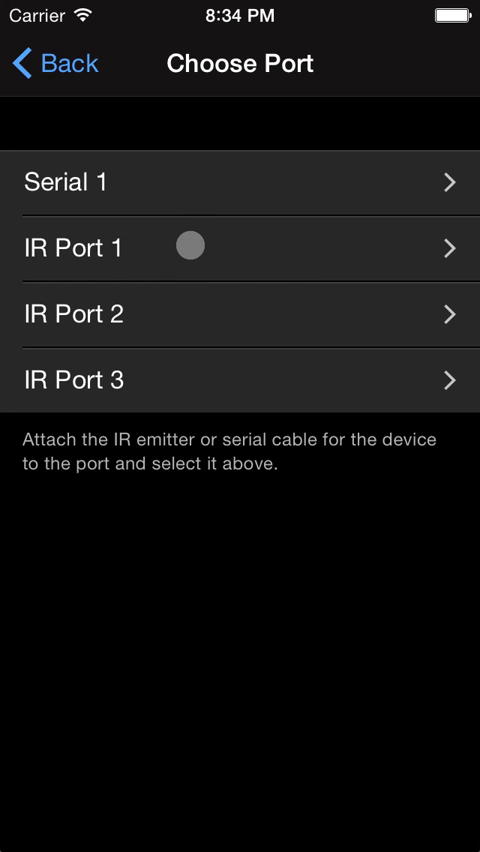
pyautogui.click(240, 181)
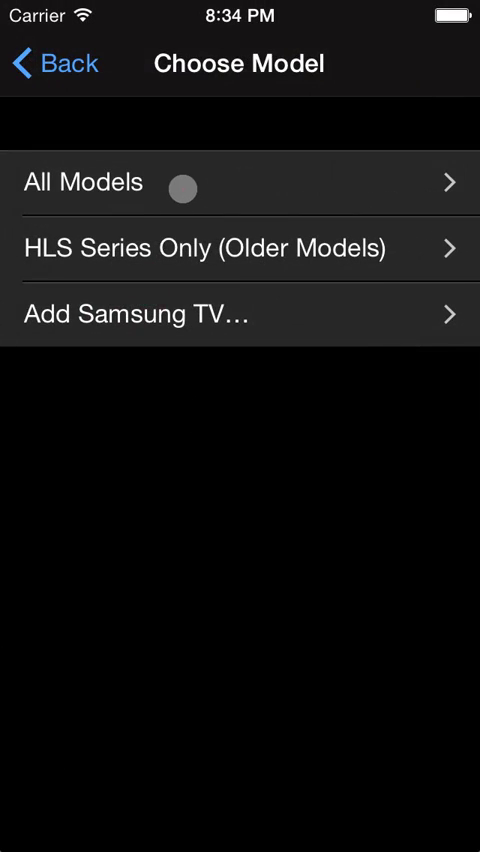
pyautogui.click(240, 183)
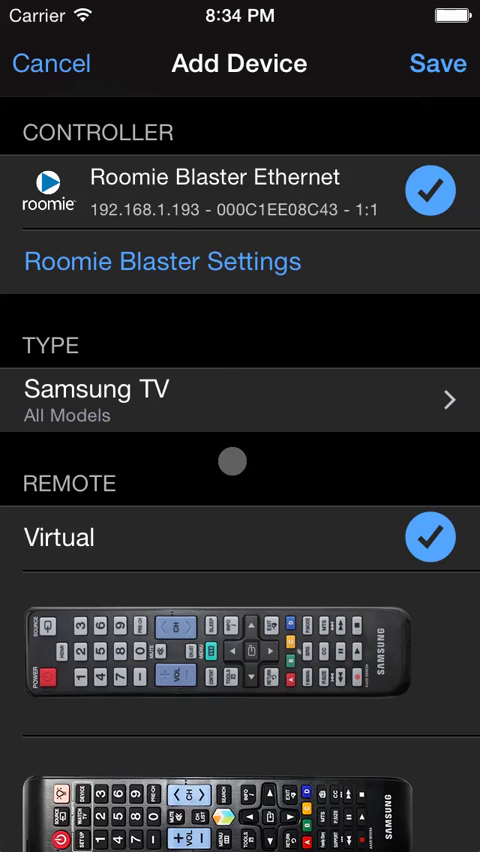
pyautogui.scroll(-3)
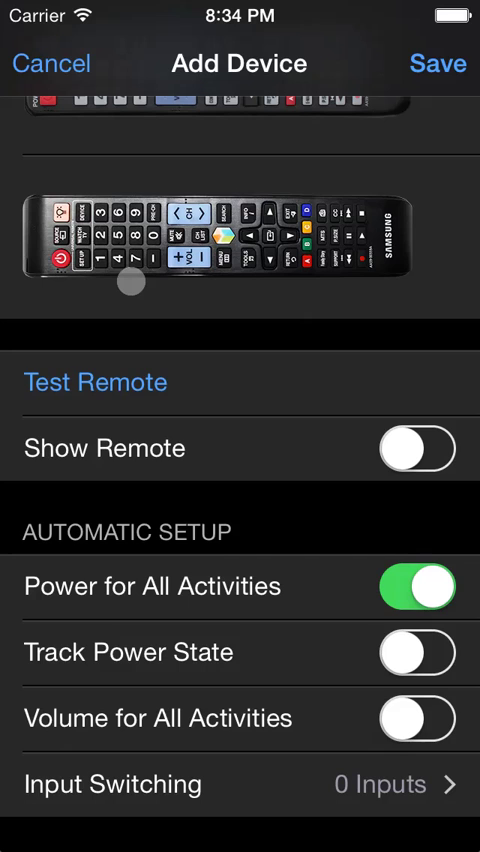
pyautogui.moveTo(130, 282); pyautogui.dragTo(418, 167)
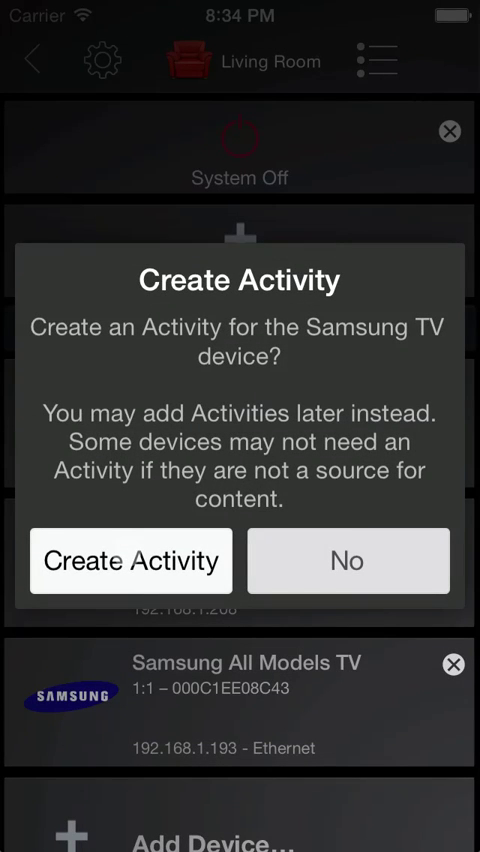
# Decline creating an activity for the Samsung TV and scroll back up the Living Room
pyautogui.click(347, 560)
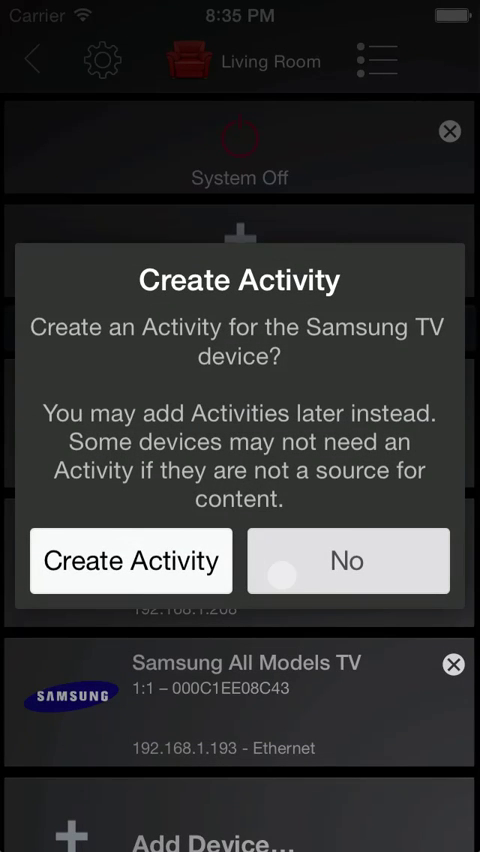
pyautogui.click(347, 560)
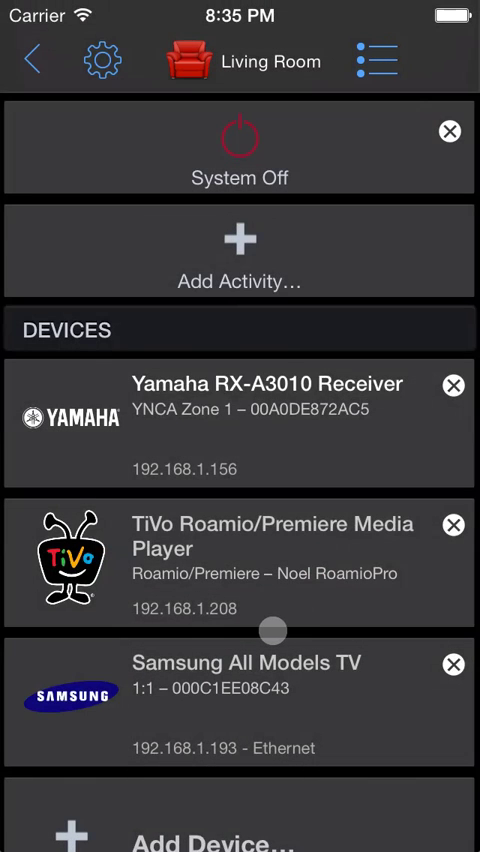
pyautogui.scroll(3)
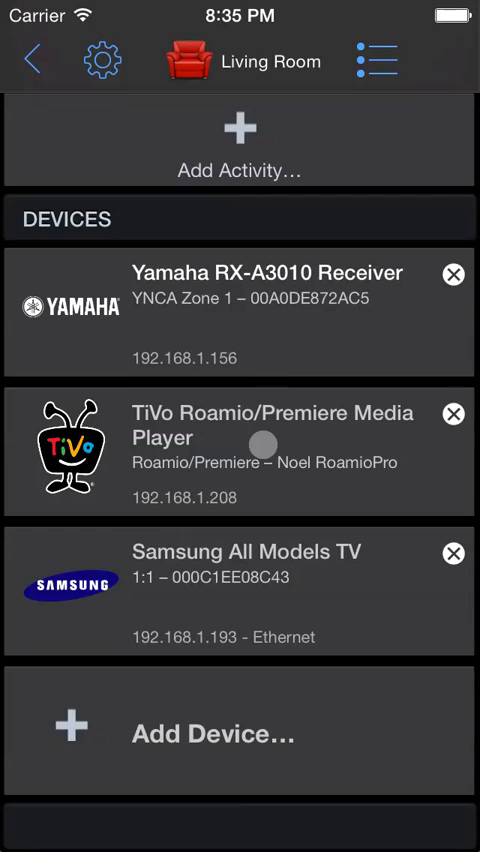
pyautogui.moveTo(120, 552)
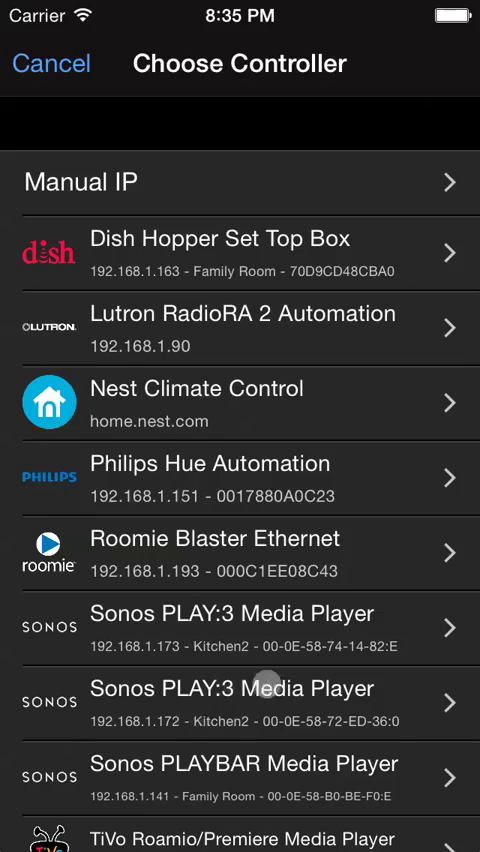
# Save a Sonos media player and Add All for the two other Sonos devices
pyautogui.scroll(-3)
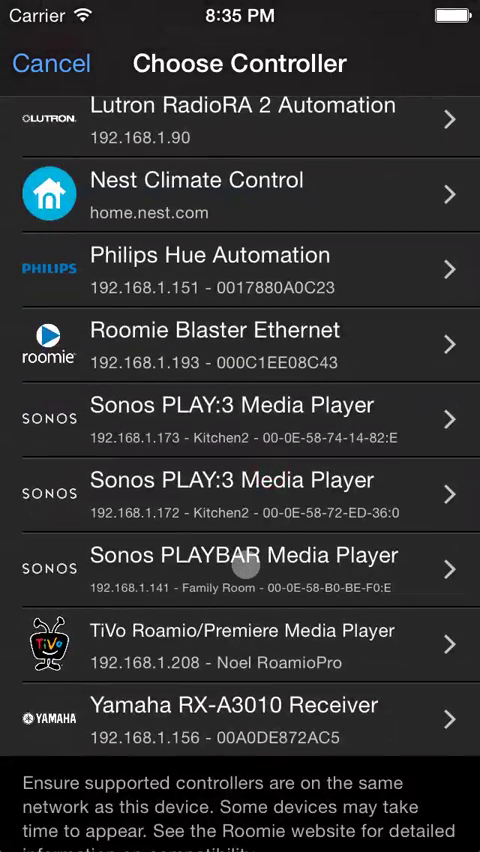
pyautogui.click(240, 567)
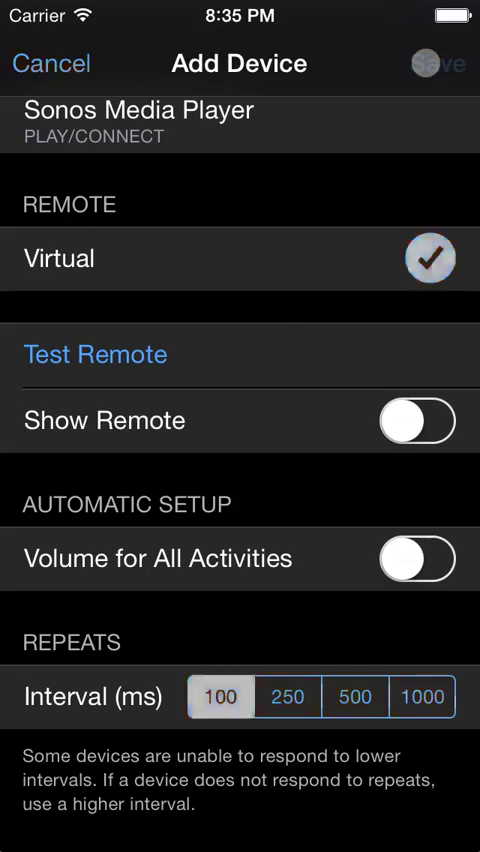
pyautogui.click(439, 63)
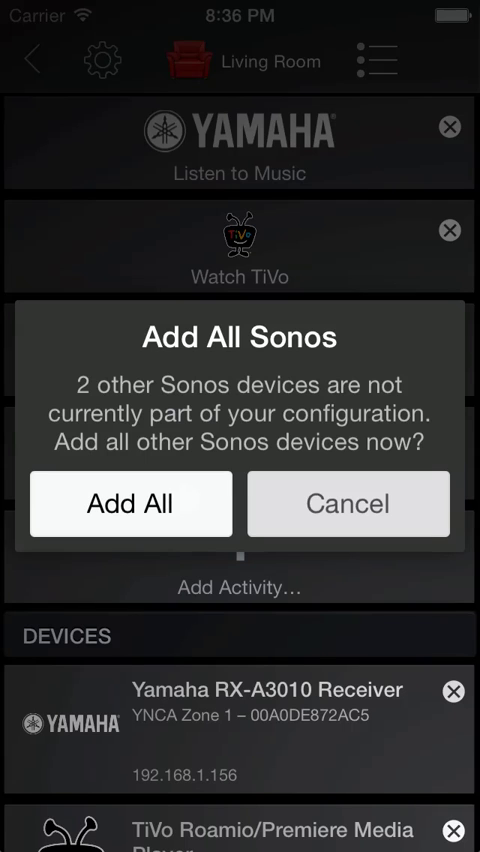
pyautogui.click(130, 503)
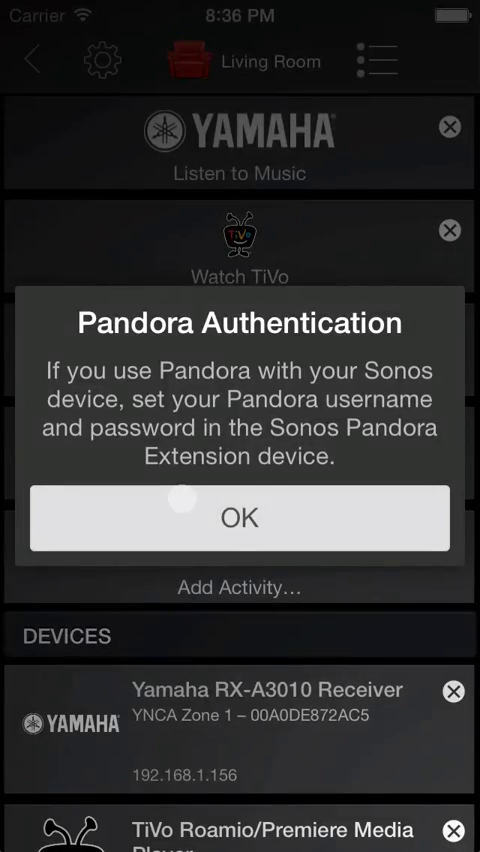
pyautogui.click(240, 516)
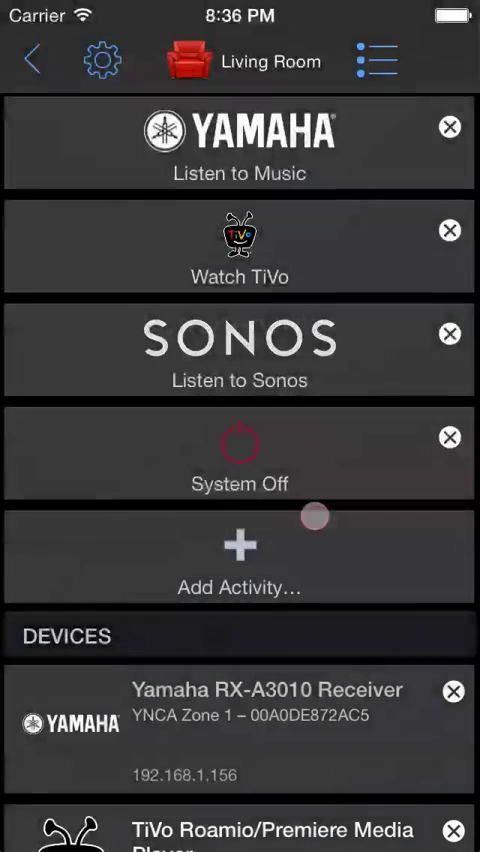
pyautogui.scroll(-3)
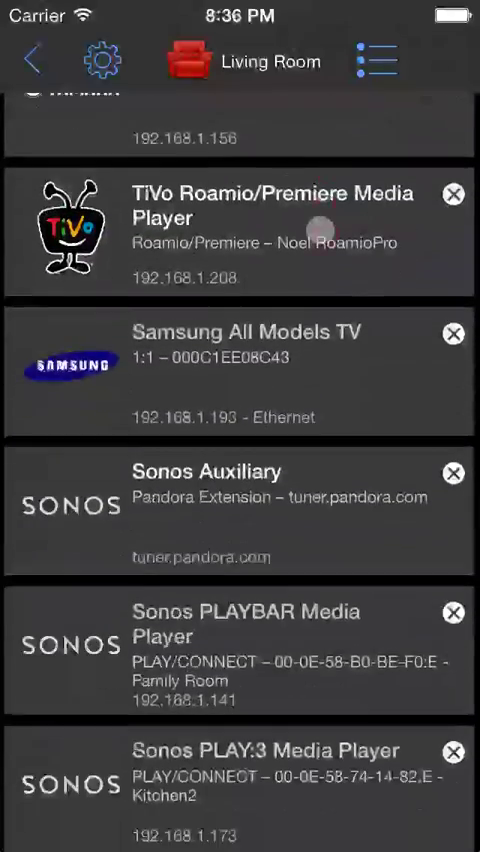
pyautogui.scroll(-3)
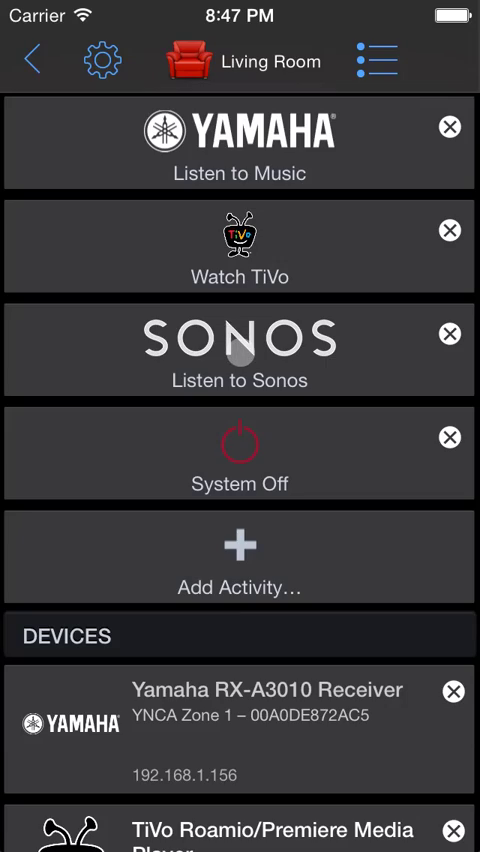
# Enable input switching for AV 1 on the Yamaha receiver and save it
pyautogui.scroll(-3)
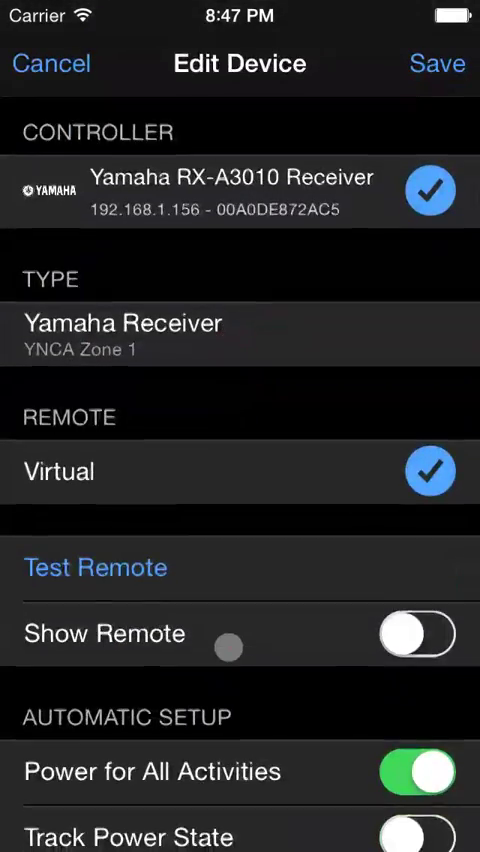
pyautogui.scroll(-3)
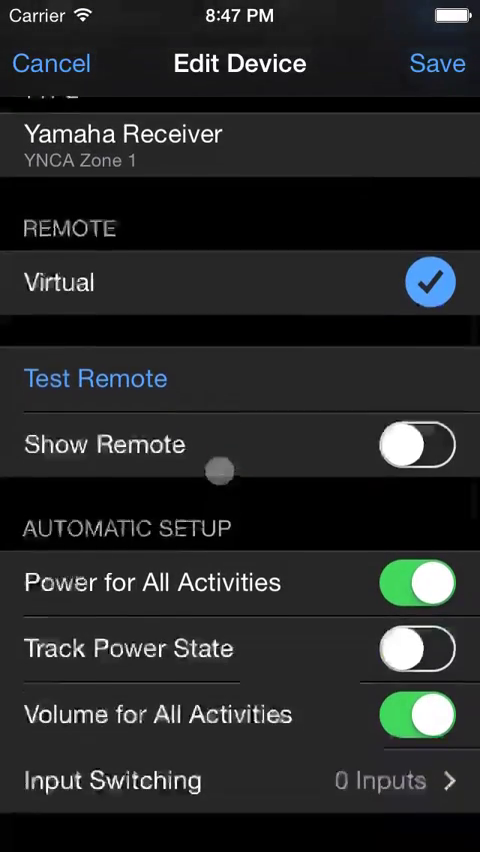
pyautogui.scroll(-3)
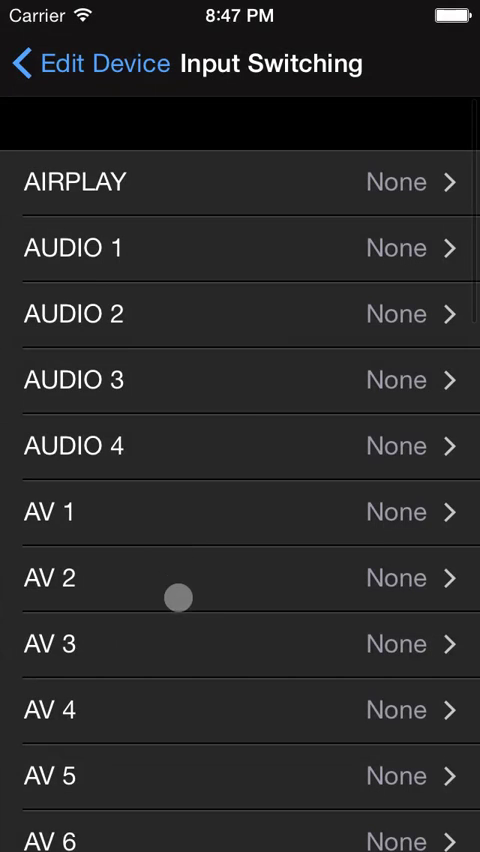
pyautogui.scroll(3)
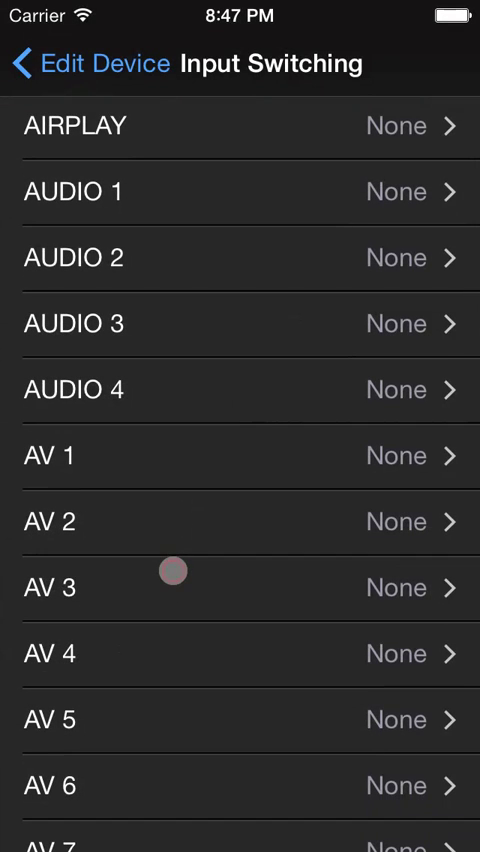
pyautogui.moveTo(168, 456)
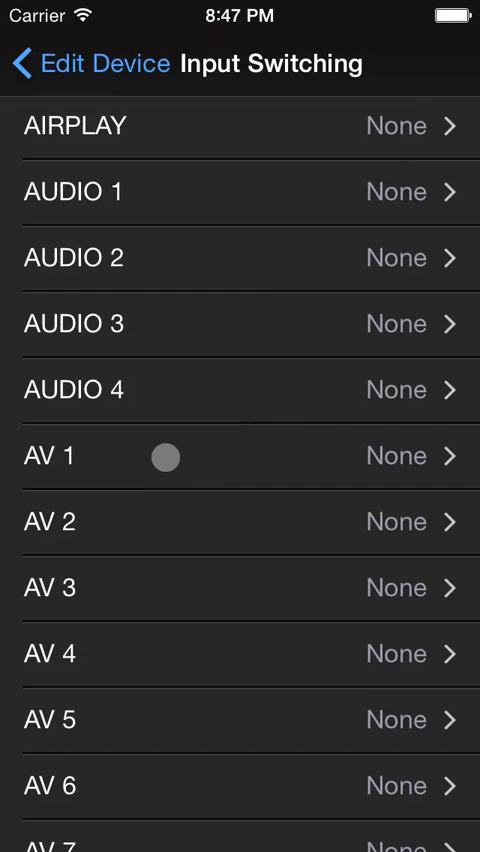
pyautogui.click(240, 455)
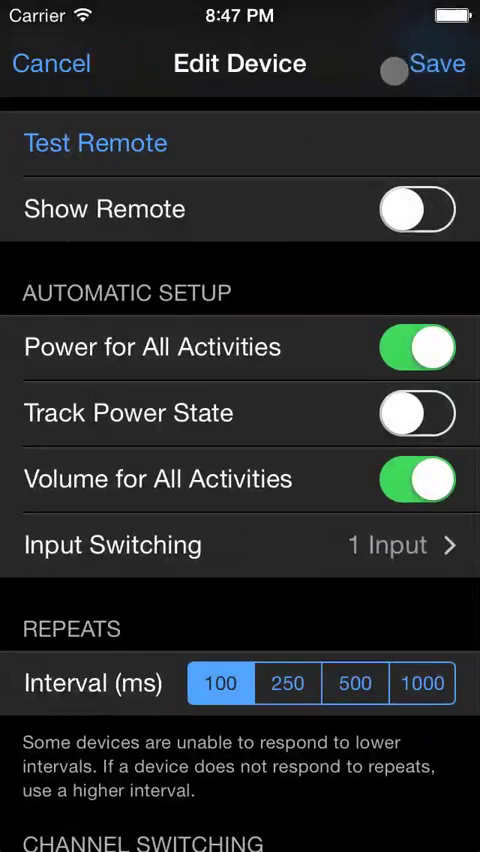
pyautogui.click(51, 63)
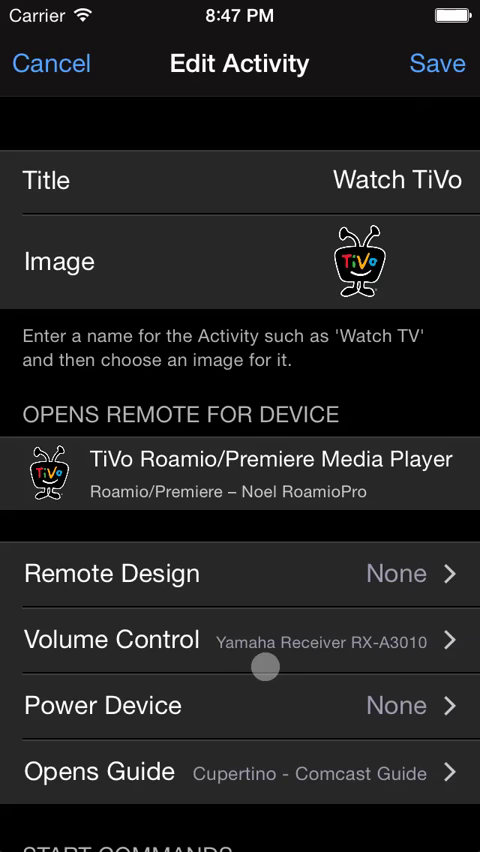
# Review Watch TiVo's start commands (TV/Yamaha power-on, input AV 1) and save the activity
pyautogui.scroll(-3)
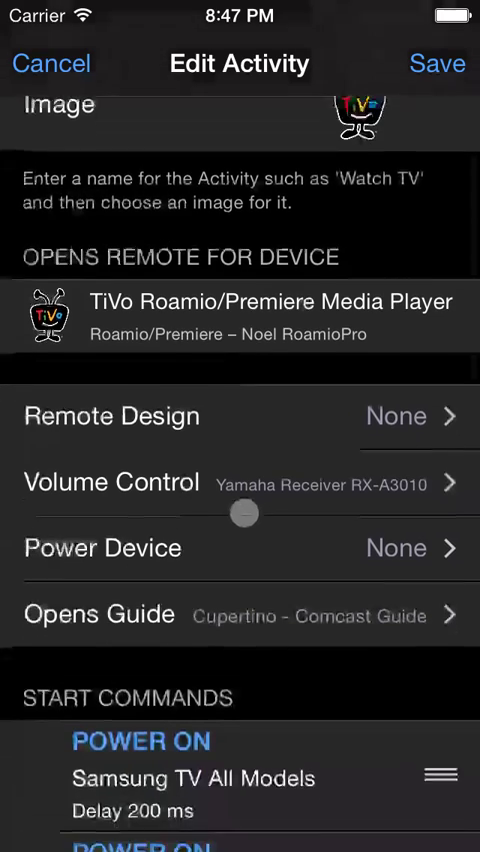
pyautogui.scroll(-3)
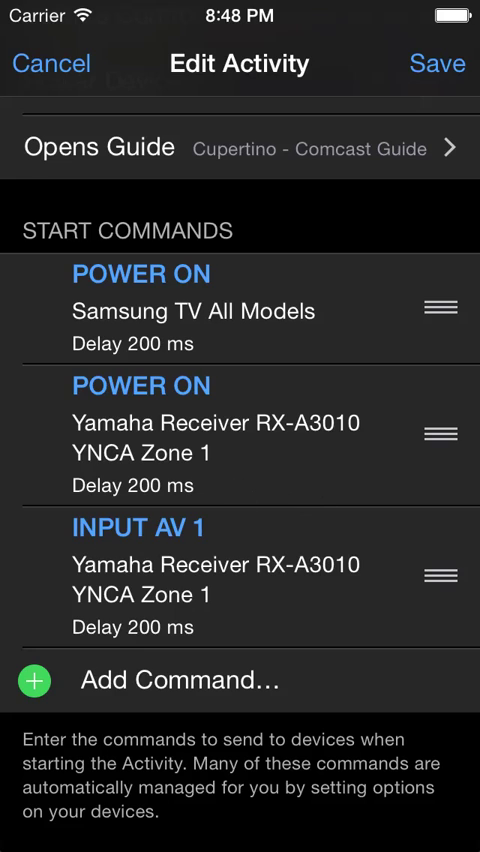
pyautogui.click(437, 63)
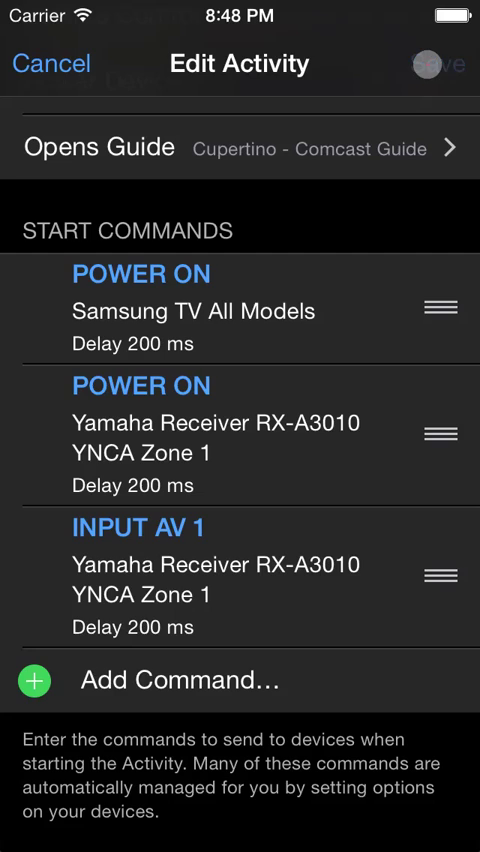
pyautogui.click(51, 64)
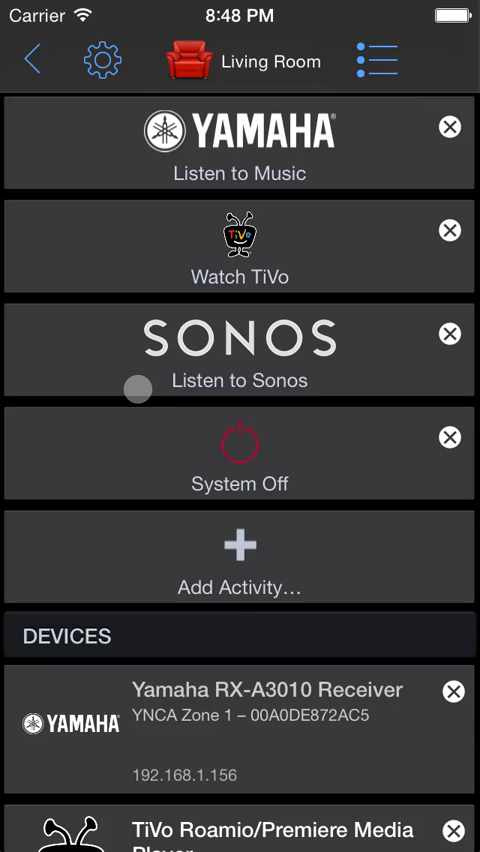
# Exit Living Room edit mode and launch the Watch TiVo activity
pyautogui.scroll(3)
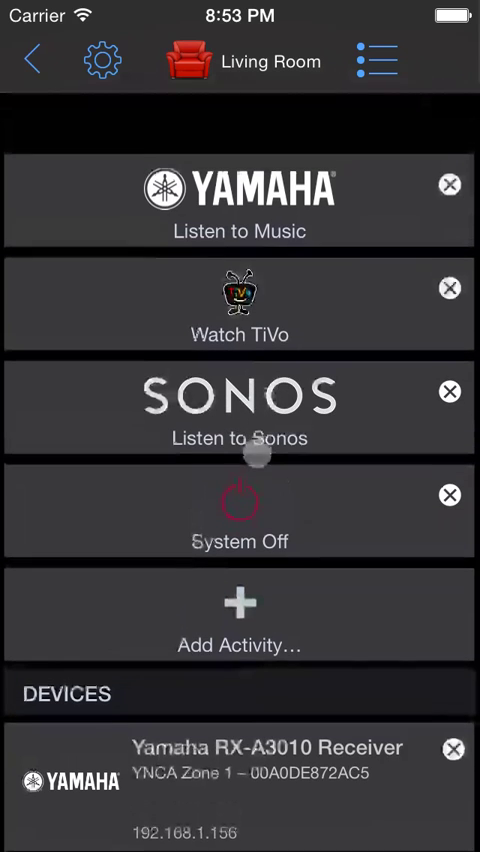
pyautogui.scroll(-3)
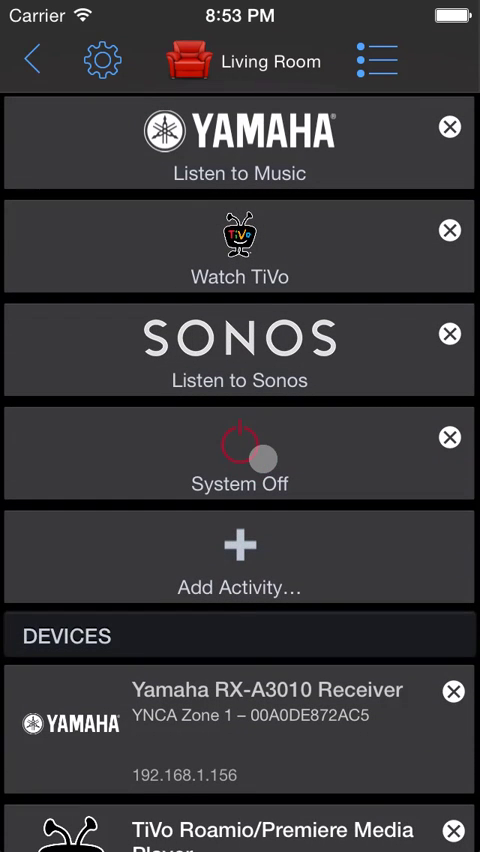
pyautogui.click(376, 61)
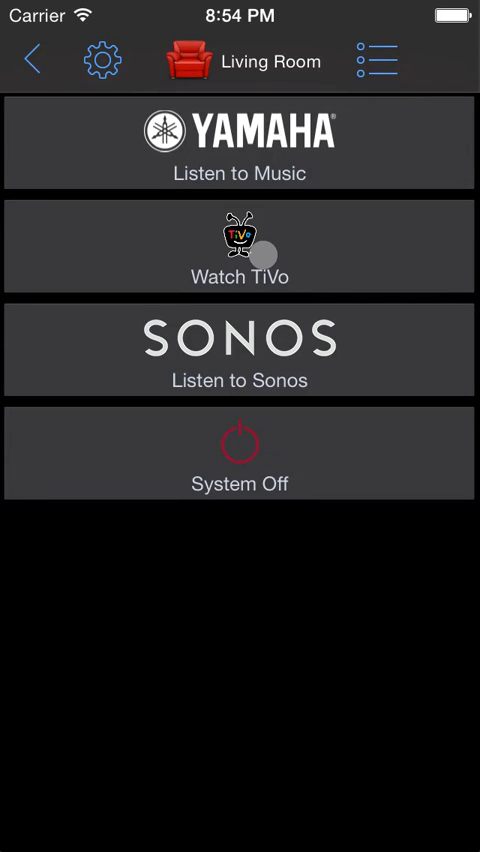
pyautogui.click(240, 247)
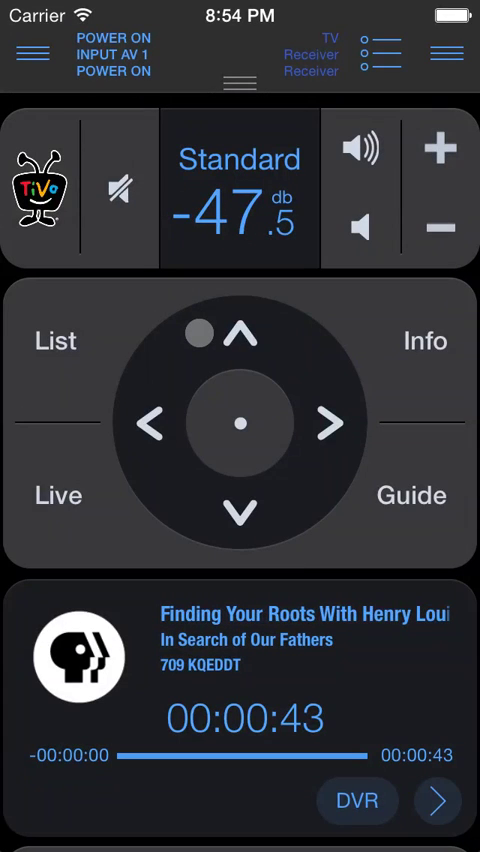
# Navigate up on the TiVo remote to reach a Matrix film's cast list
pyautogui.click(239, 343)
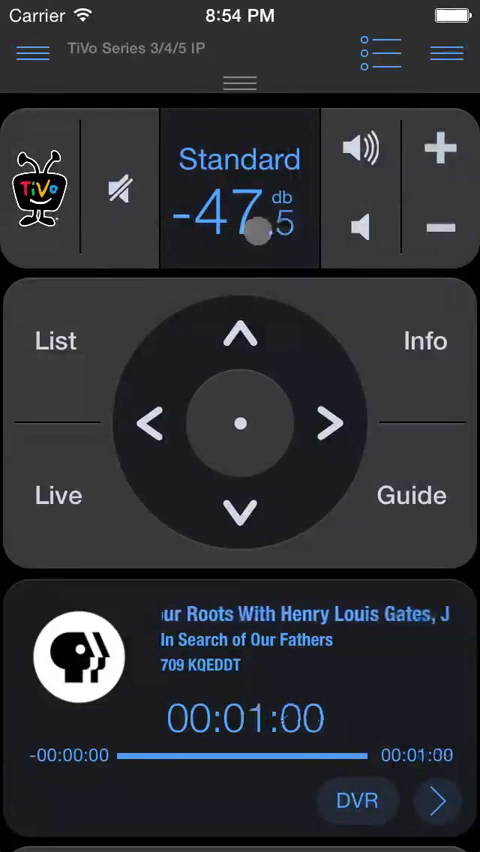
pyautogui.click(238, 210)
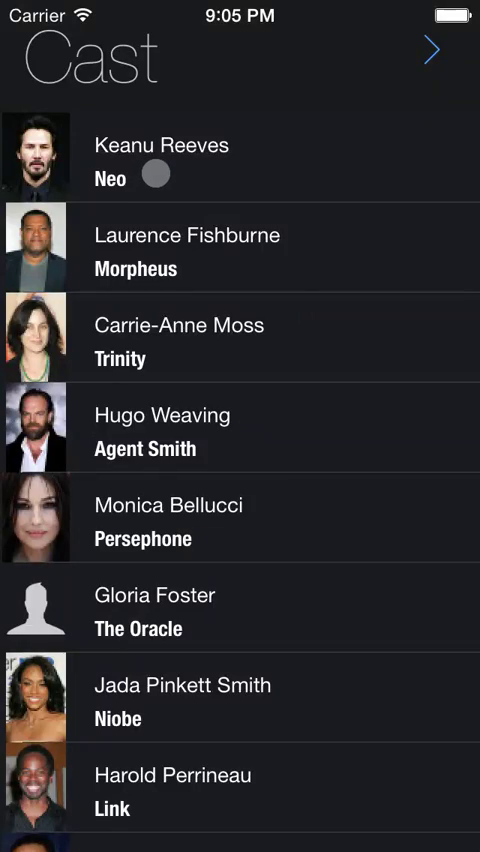
# Open Keanu Reeves from the cast and scroll his biography and filmography
pyautogui.click(240, 157)
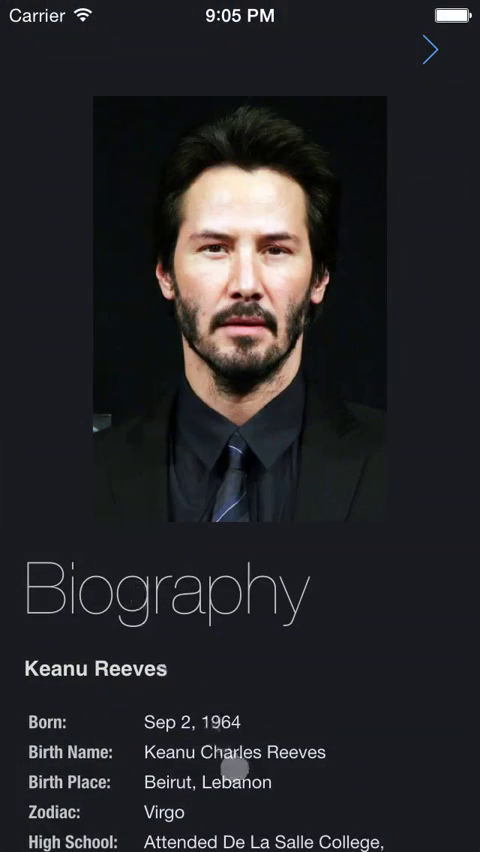
pyautogui.scroll(-3)
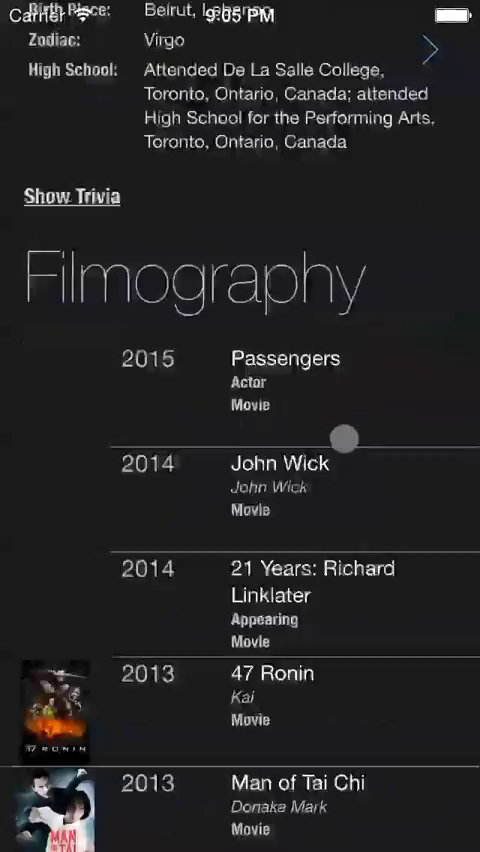
pyautogui.scroll(-3)
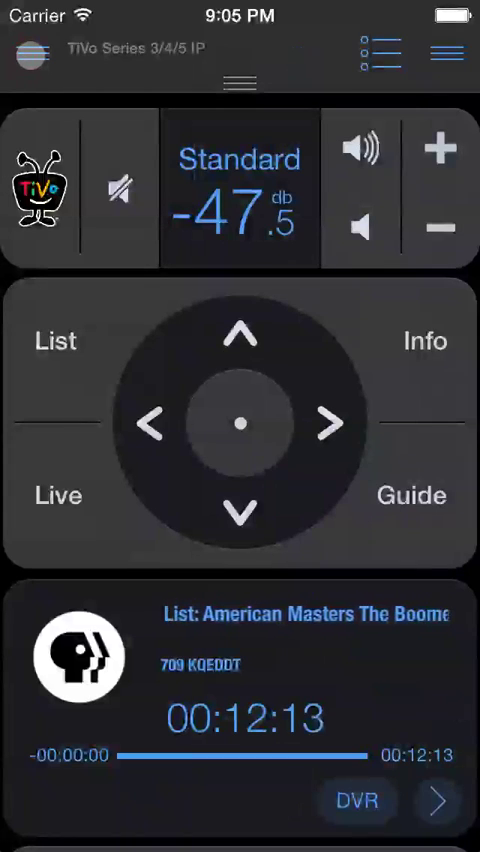
# From Living Room, start Listen to Sonos and dismiss the Pandora authentication alert
pyautogui.click(33, 60)
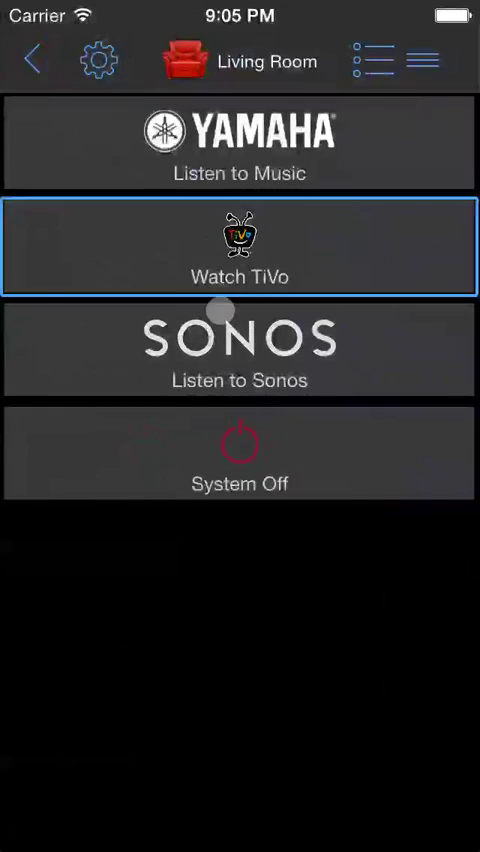
pyautogui.click(240, 347)
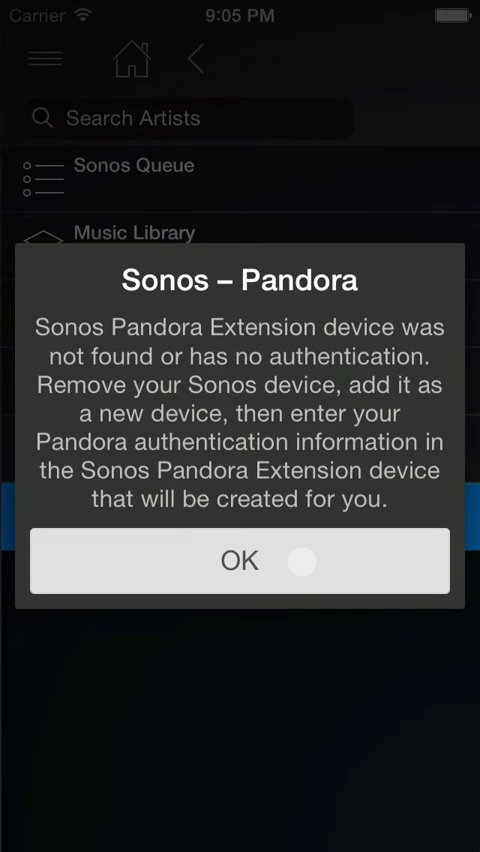
pyautogui.click(239, 560)
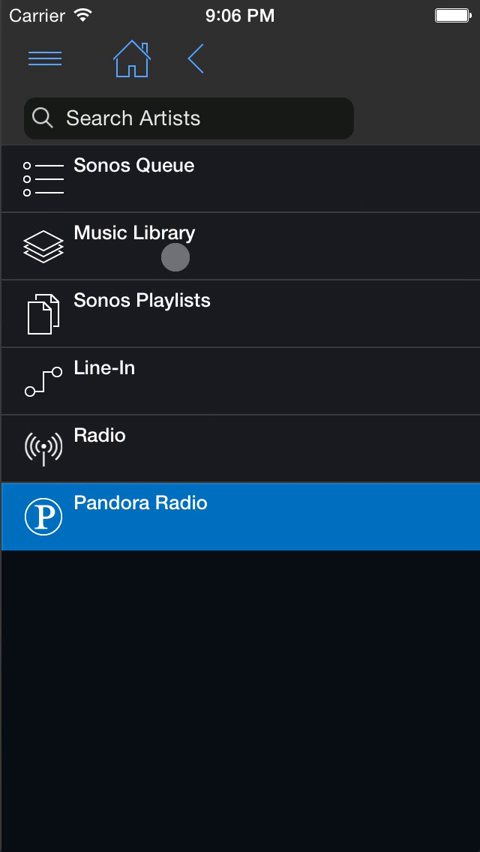
# Leave the Music Library for the Sonos PLAY/CONNECT remote with grouped speakers at volume 23
pyautogui.click(145, 240)
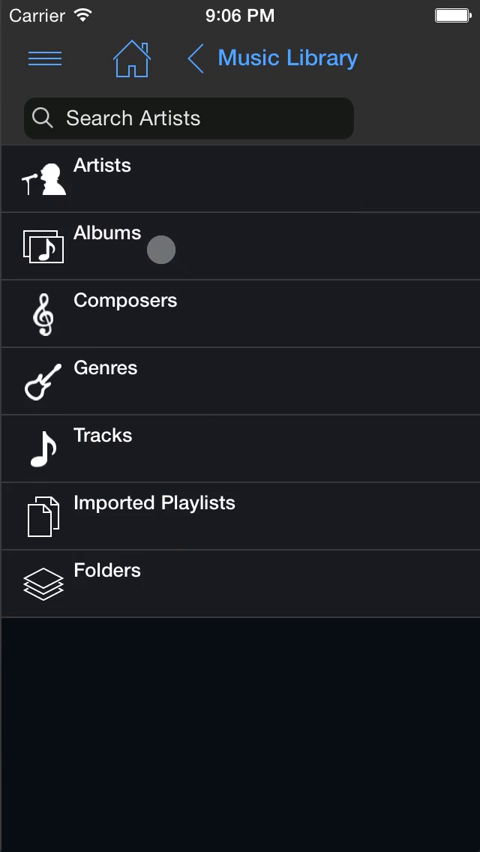
pyautogui.click(103, 231)
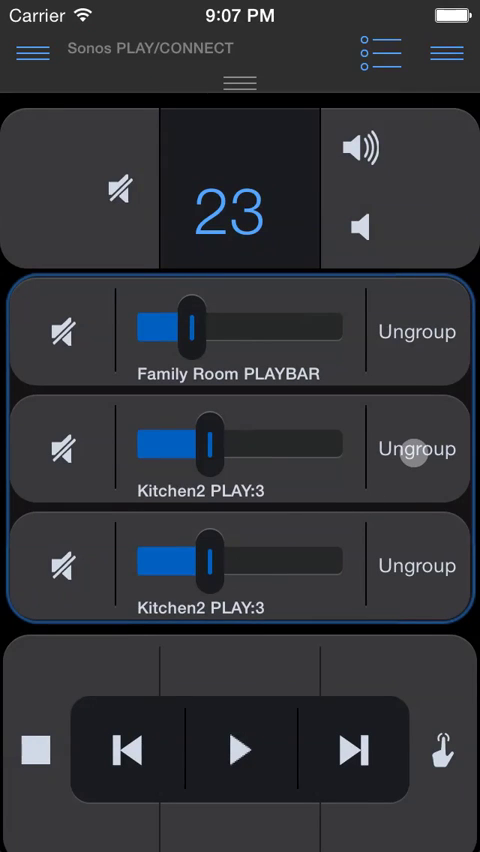
# Ungroup the Kitchen2 PLAY:3 speakers from the Family Room PLAYBAR and return to Living Room
pyautogui.click(417, 564)
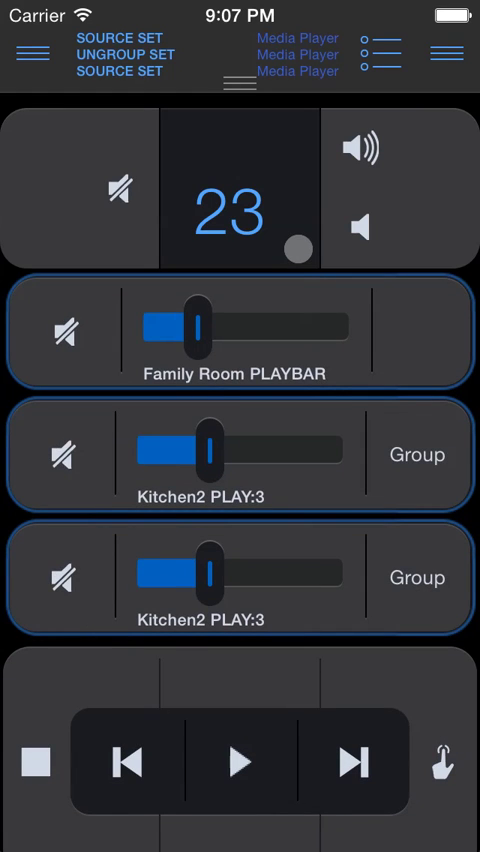
pyautogui.moveTo(298, 248); pyautogui.dragTo(270, 228)
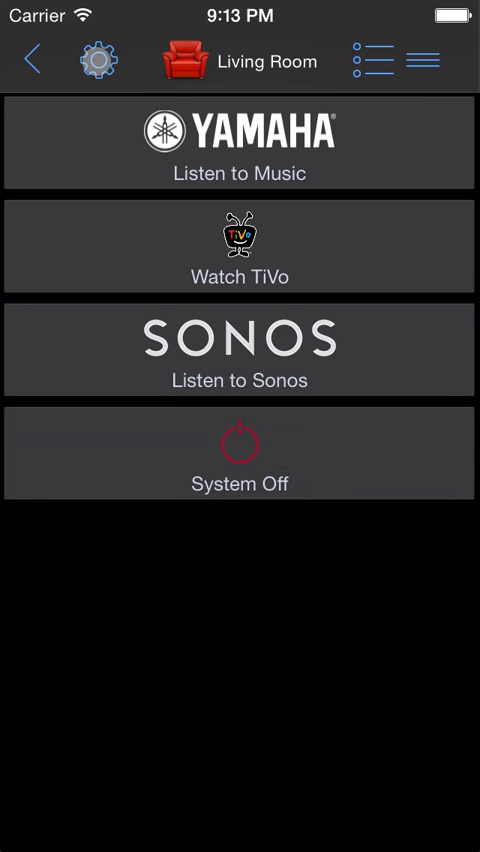
# Open Device Compatibility, scroll the IP page, and view the supported infrared devices list
pyautogui.click(97, 61)
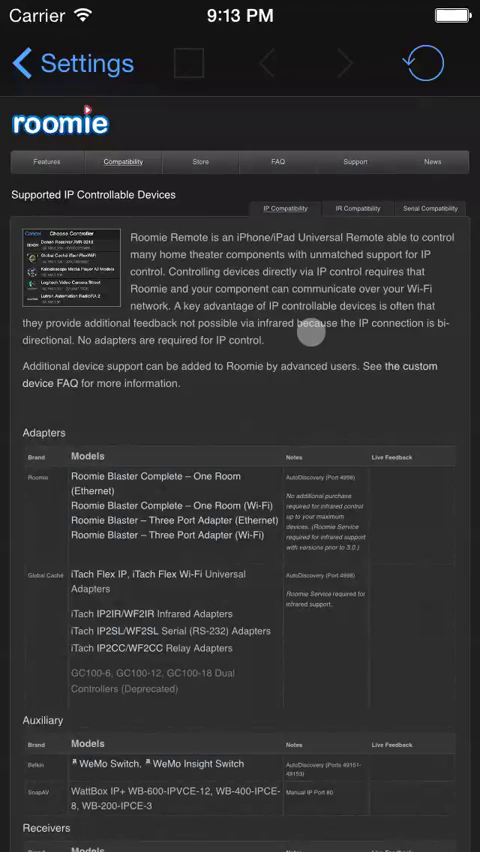
pyautogui.scroll(-3)
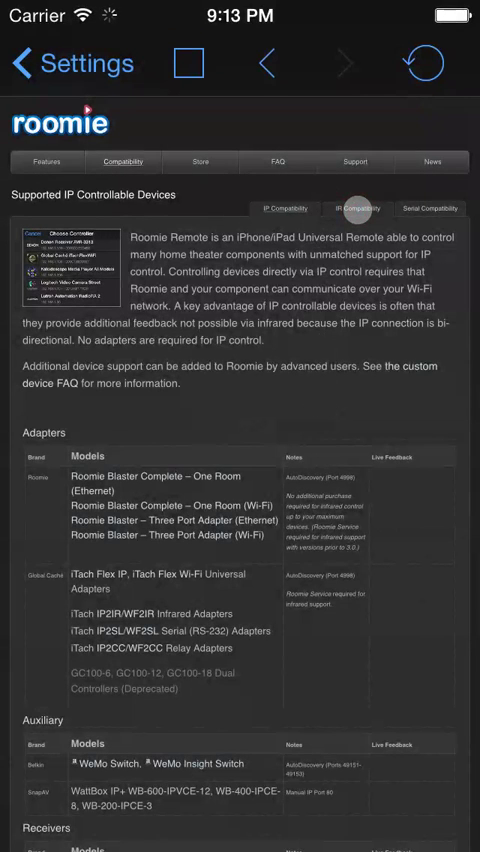
pyautogui.click(355, 208)
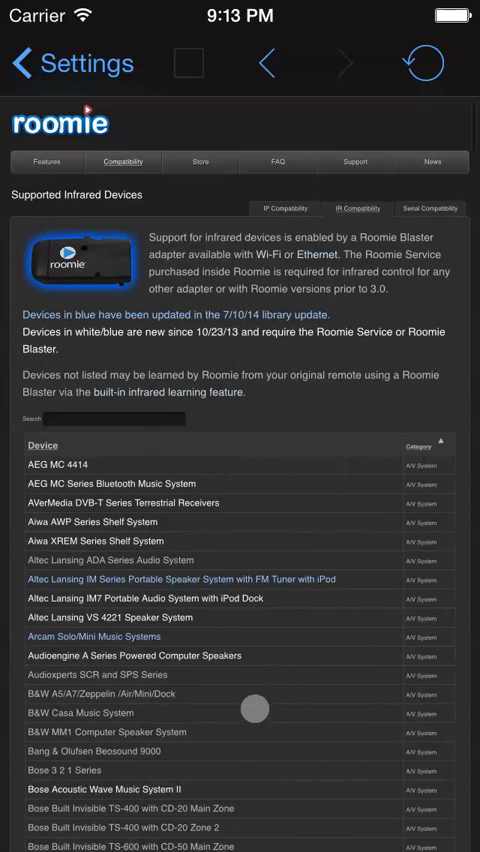
pyautogui.scroll(-3)
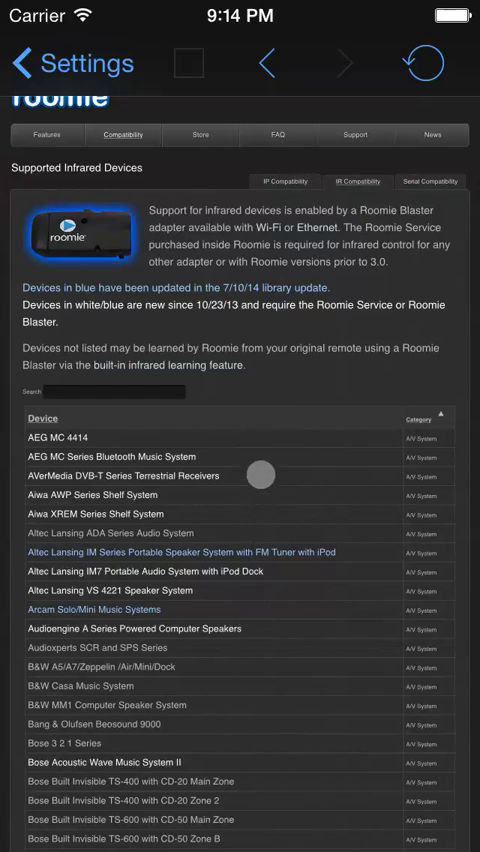
# Return to Settings and run Backup to Roomie Service, ending on the room grid
pyautogui.click(30, 62)
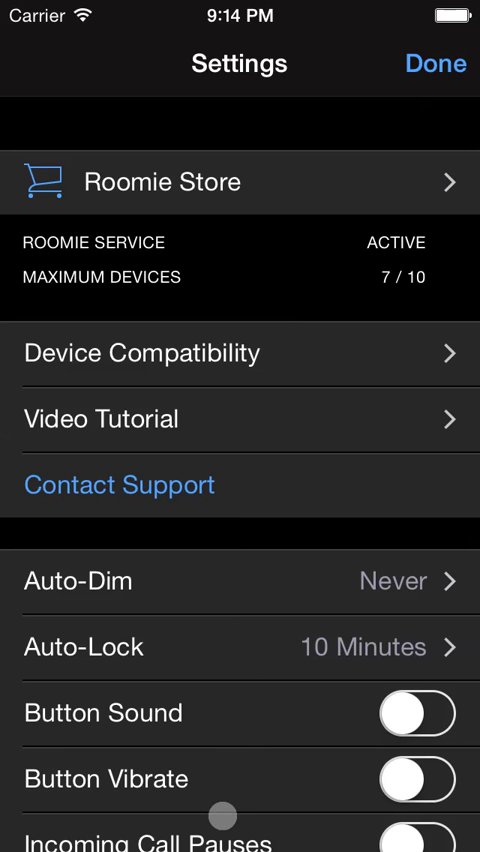
pyautogui.scroll(-3)
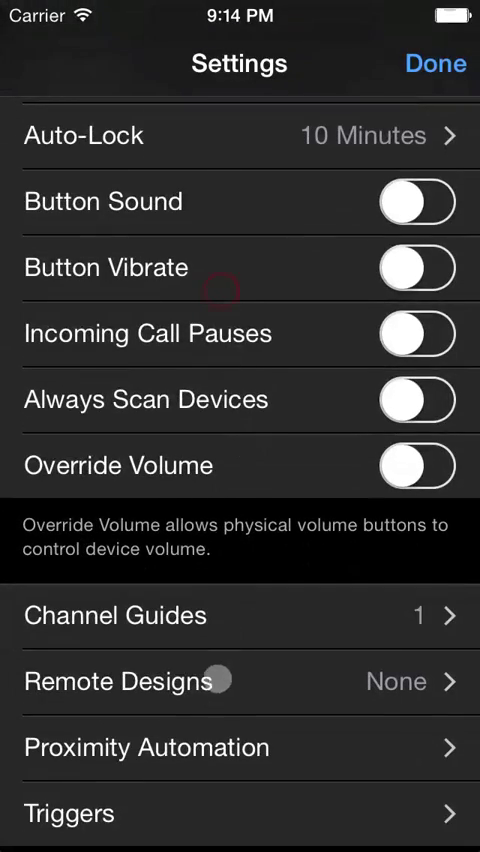
pyautogui.scroll(-3)
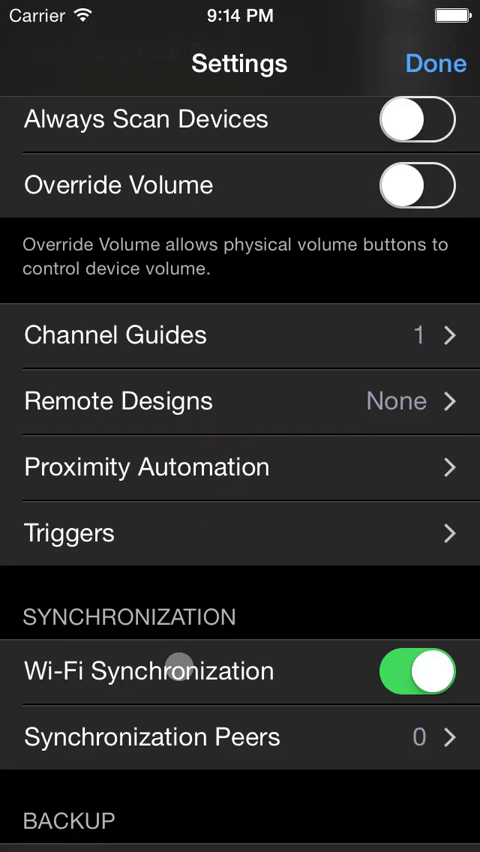
pyautogui.scroll(3)
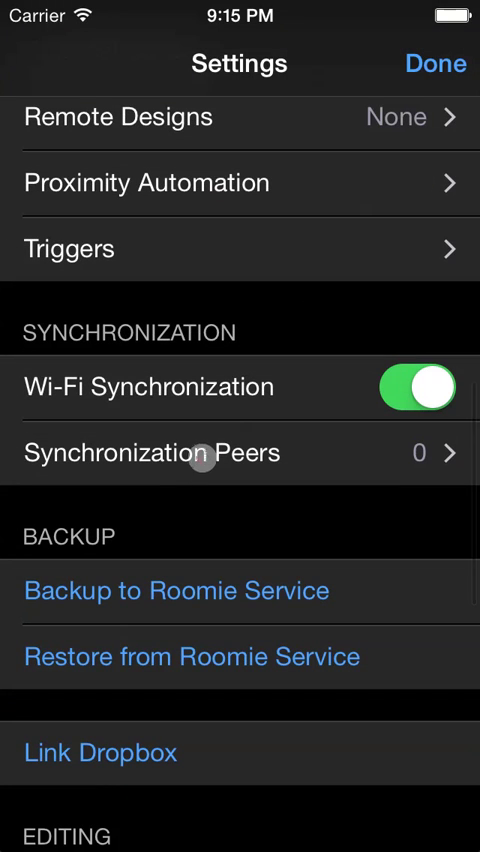
pyautogui.click(175, 590)
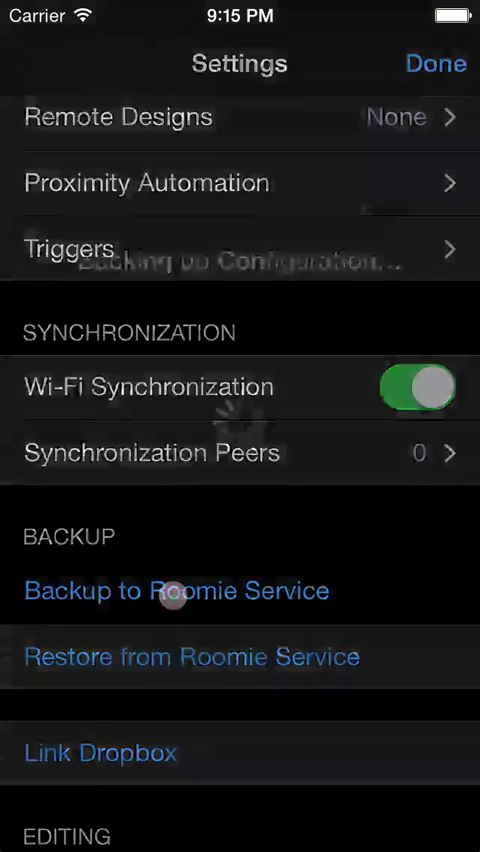
pyautogui.click(175, 590)
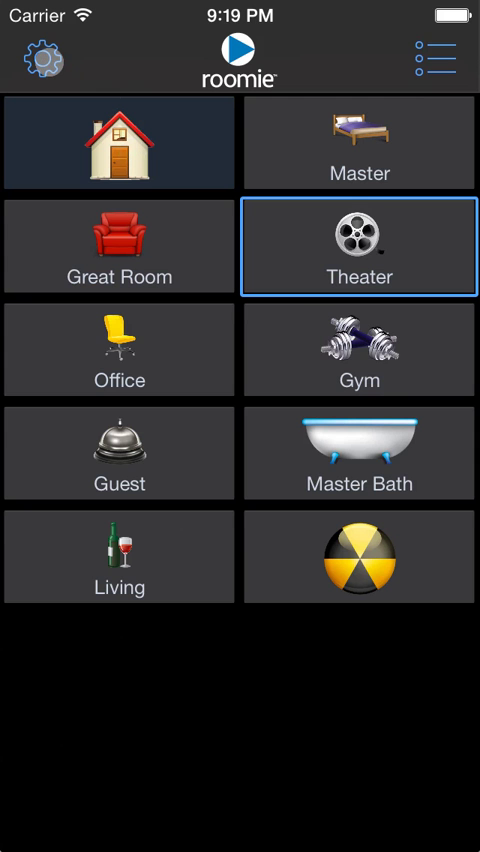
# Open settings and expand Synchronization Peers, showing seven peers including hobbit
pyautogui.click(42, 58)
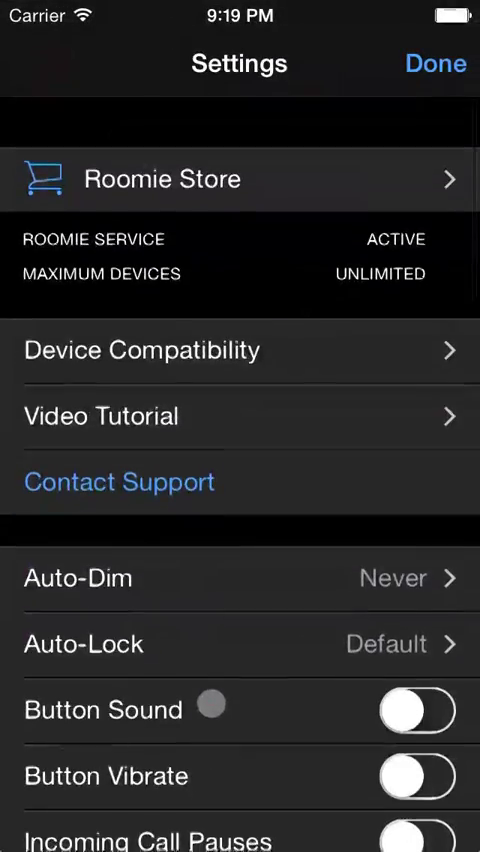
pyautogui.scroll(-3)
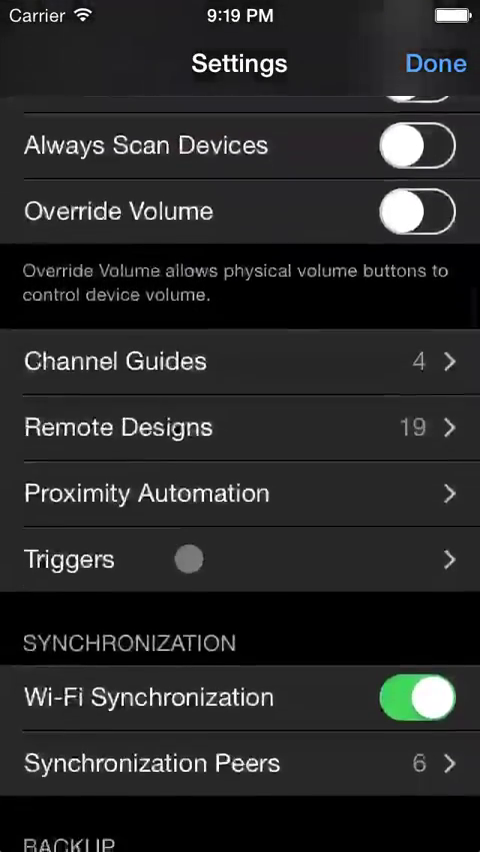
pyautogui.scroll(-3)
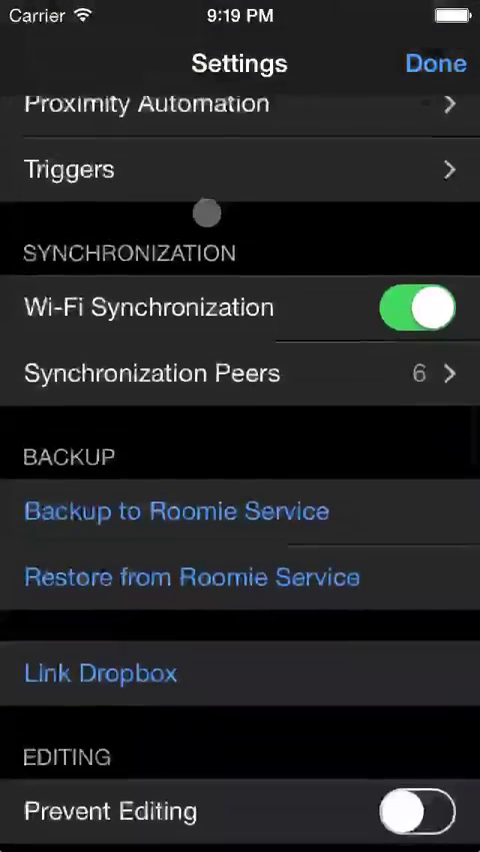
pyautogui.scroll(3)
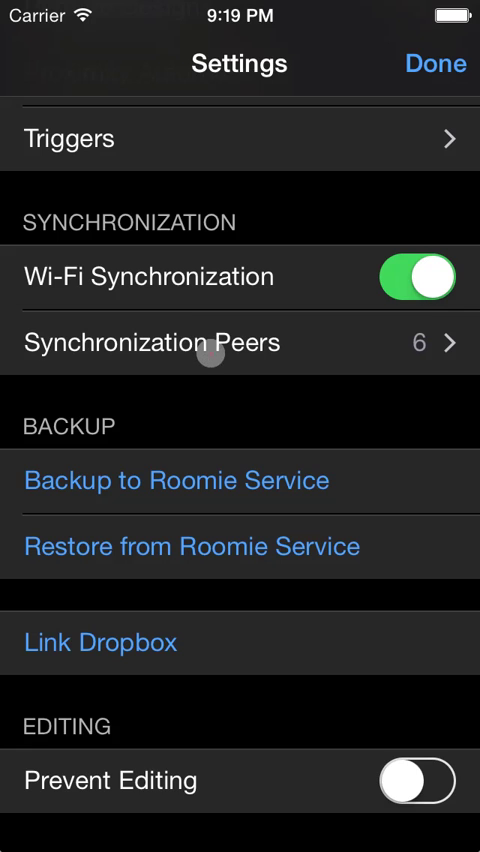
pyautogui.click(240, 342)
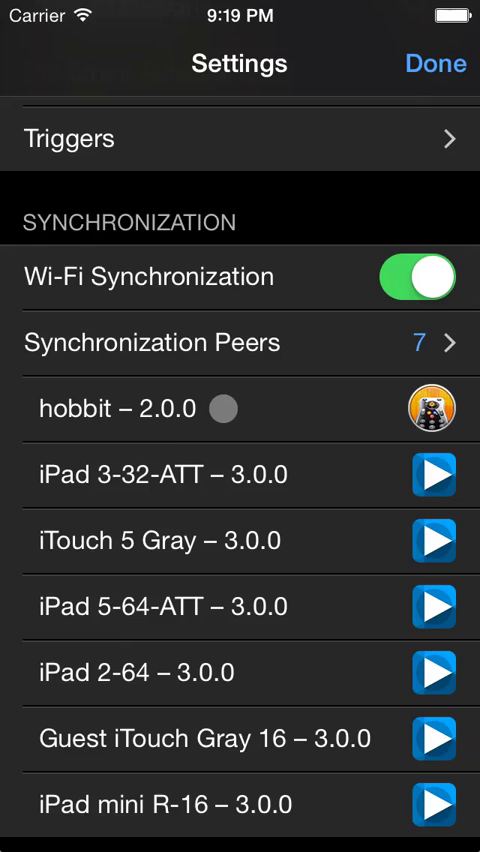
pyautogui.scroll(-3)
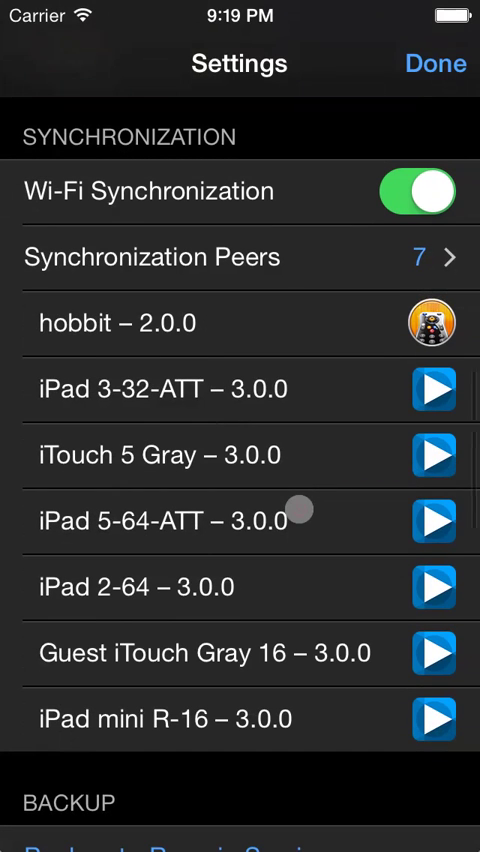
pyautogui.moveTo(247, 281)
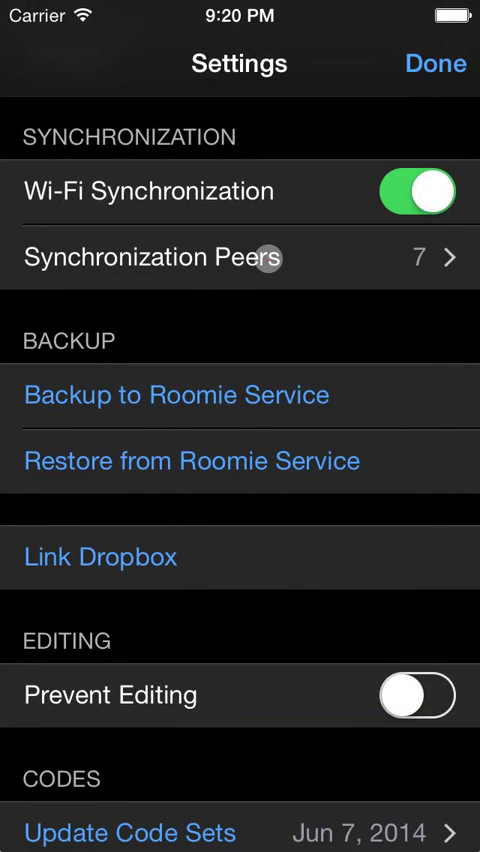
# Expand the seven synchronization peers with their app versions, then scroll back up Settings
pyautogui.click(240, 257)
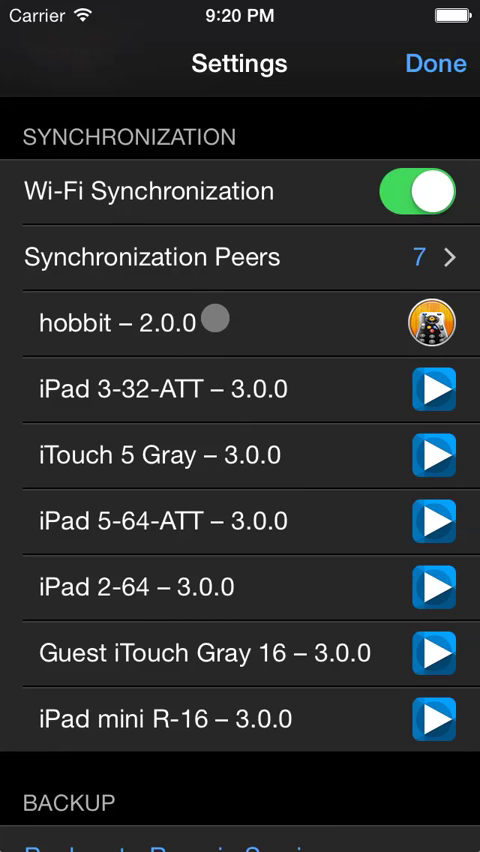
pyautogui.scroll(3)
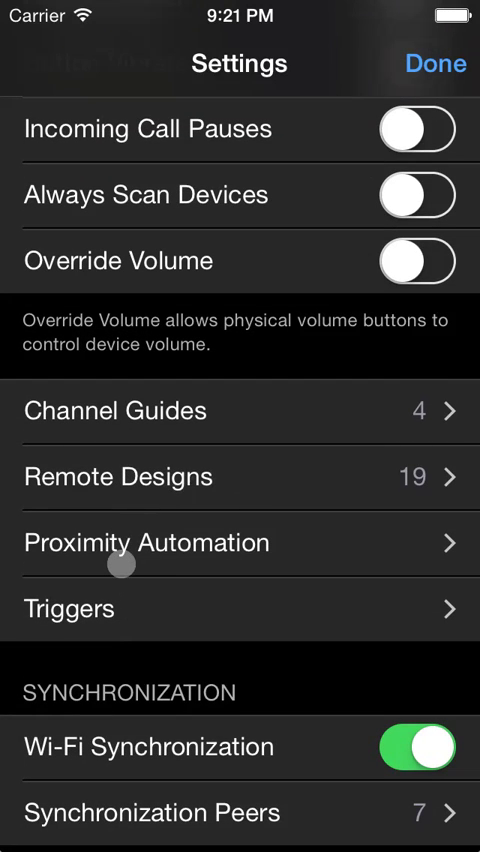
pyautogui.moveTo(190, 448)
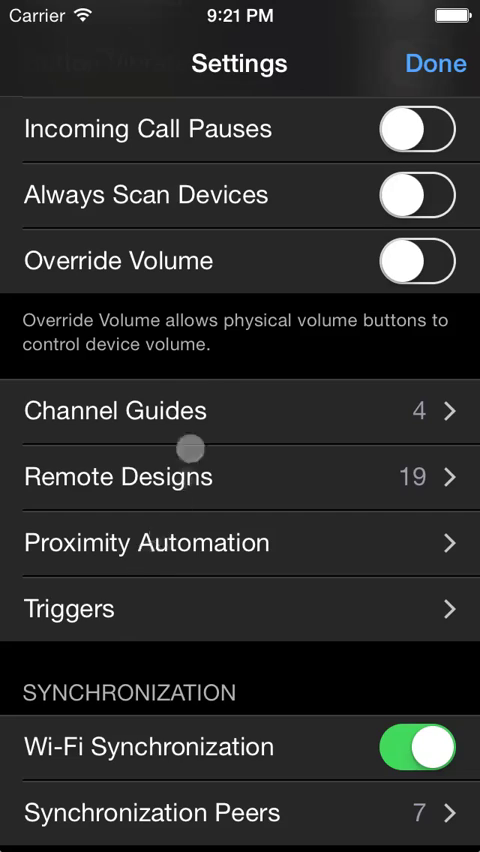